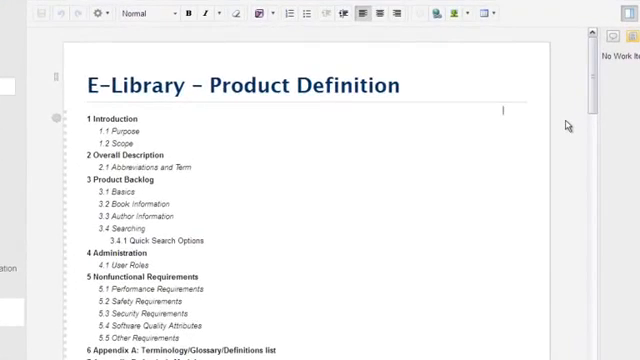
# - Review the E-Library Product Definition and requirement EL-139, then switch to the DocDemo project home
pyautogui.scroll(-3)
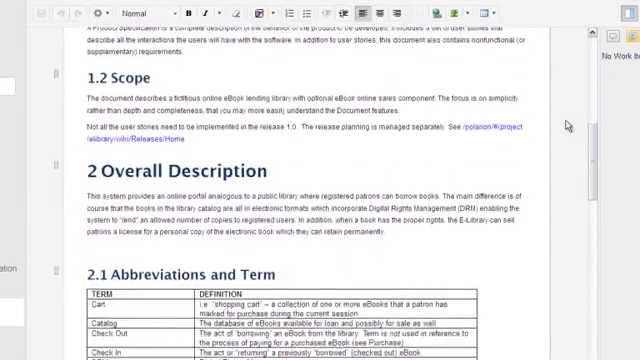
pyautogui.scroll(-3)
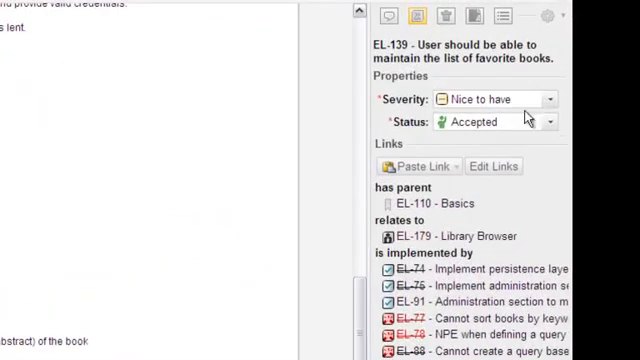
pyautogui.click(548, 100)
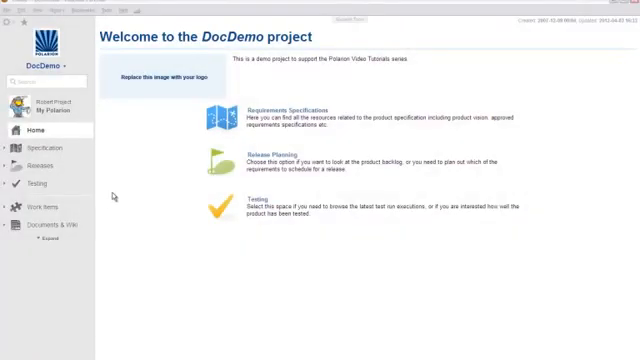
# - Start a new document from Documents & Wiki via Create > New Document
pyautogui.click(44, 224)
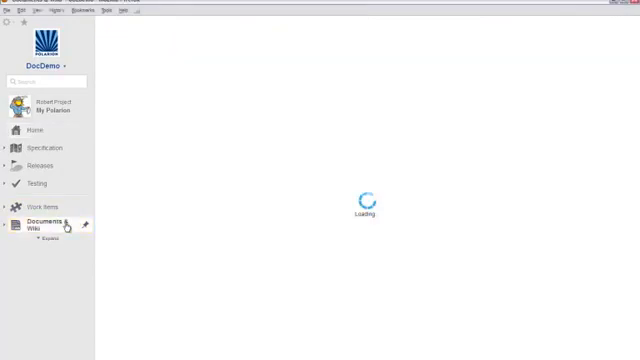
pyautogui.click(44, 228)
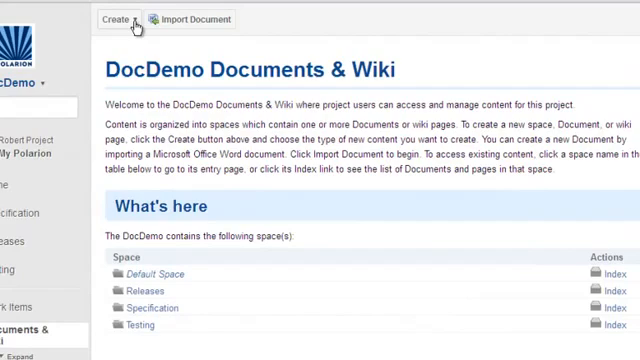
pyautogui.click(116, 18)
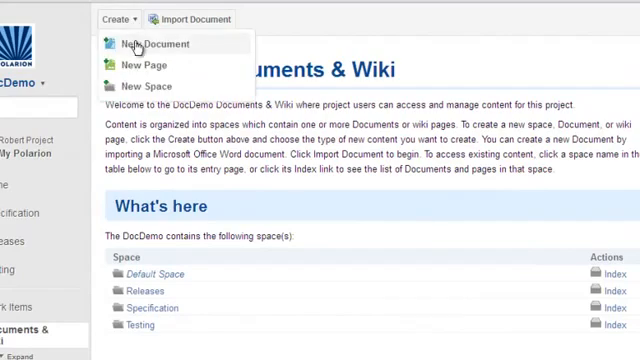
pyautogui.click(160, 44)
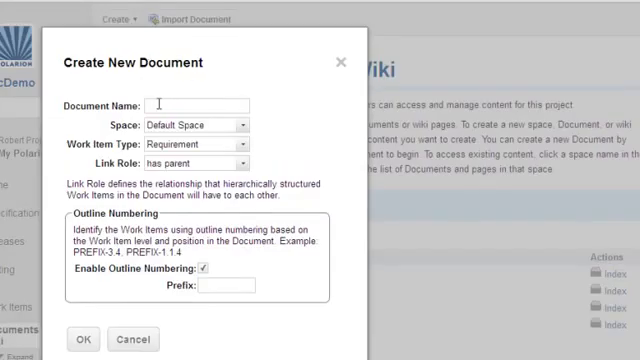
# - Name it Specification 1 in the Specification space with Requirement as work item type
pyautogui.write('Specification 1')
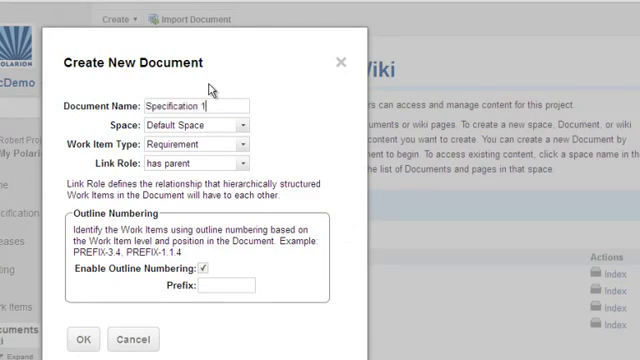
pyautogui.click(242, 124)
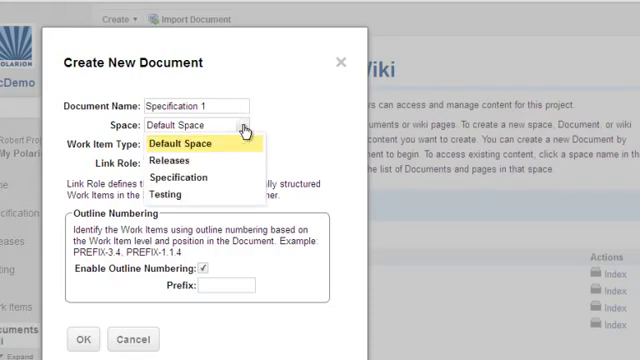
pyautogui.moveTo(230, 178)
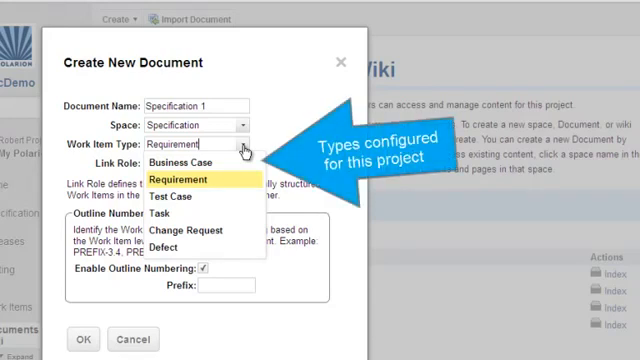
pyautogui.moveTo(196, 164)
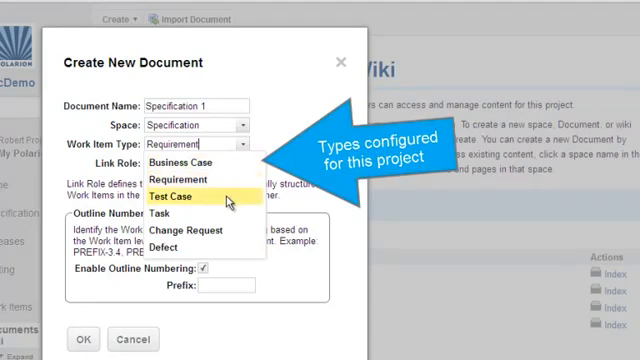
pyautogui.moveTo(224, 216)
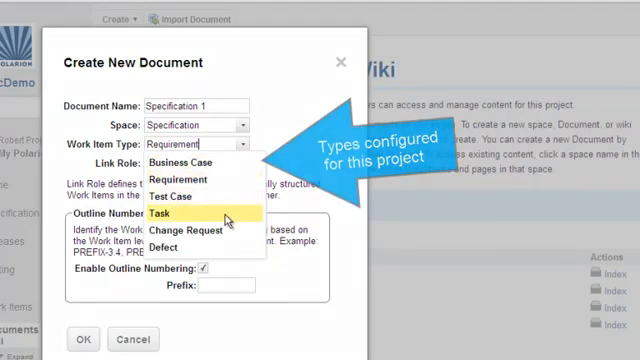
pyautogui.moveTo(220, 232)
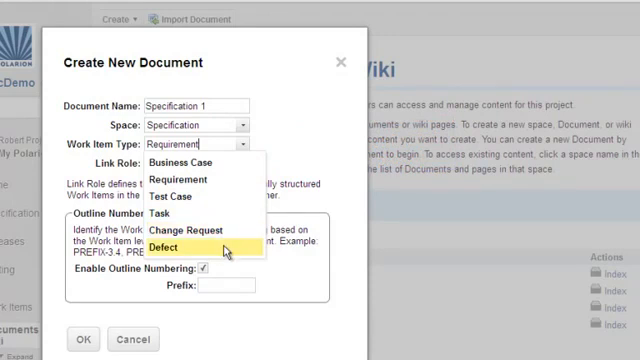
pyautogui.moveTo(190, 170)
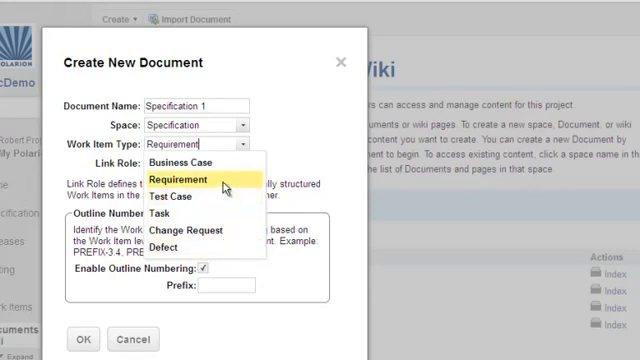
pyautogui.click(188, 180)
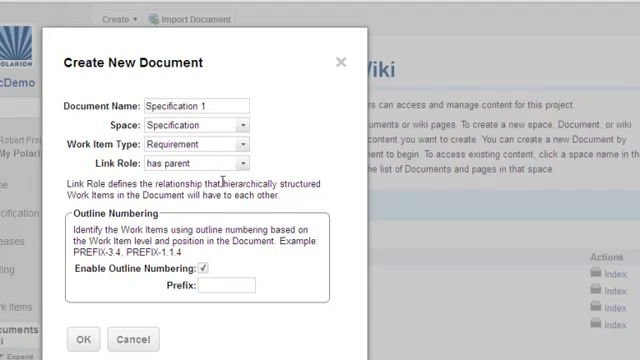
# - Keep the 'has parent' link role, outline numbering on, and set prefix SP1
pyautogui.click(240, 164)
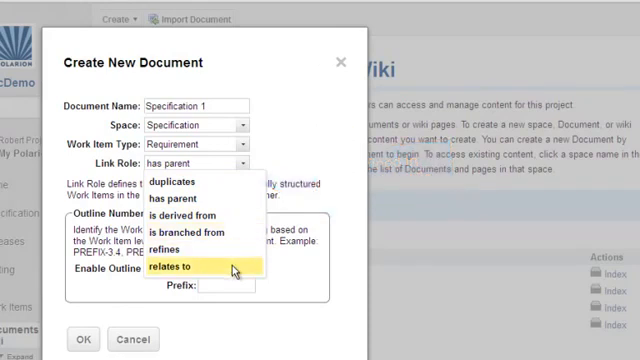
pyautogui.moveTo(200, 200)
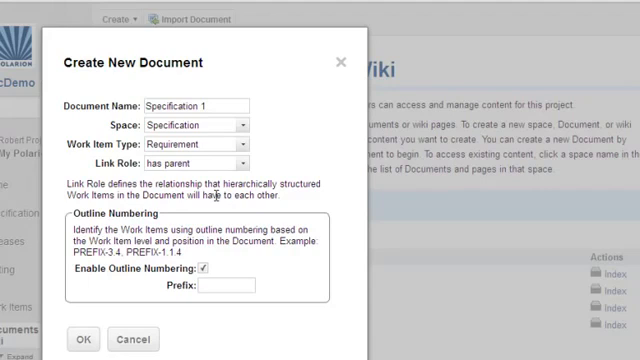
pyautogui.click(208, 268)
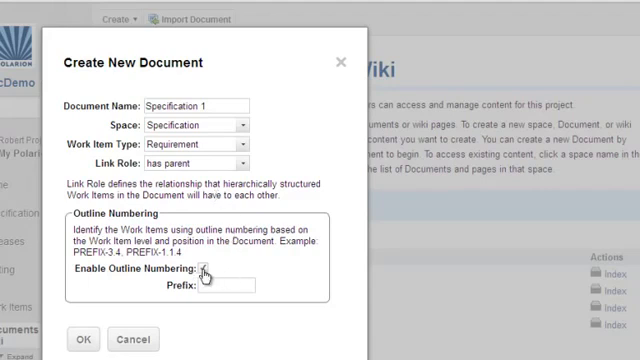
pyautogui.click(204, 276)
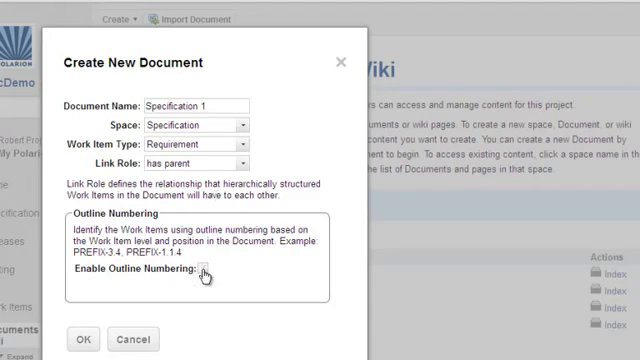
pyautogui.click(208, 272)
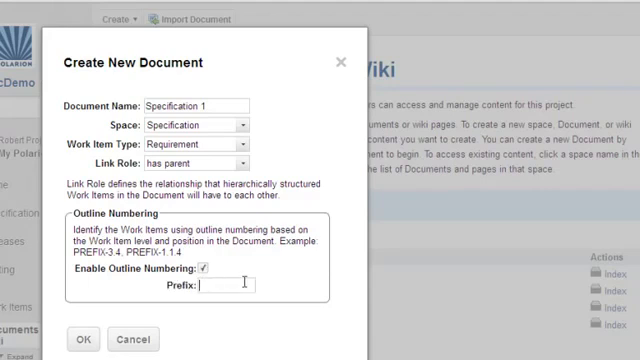
pyautogui.write('SP1')
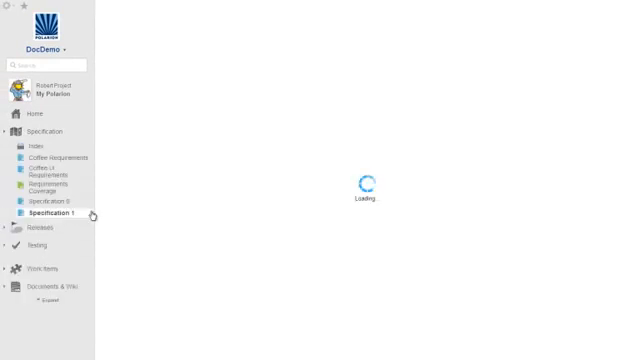
# - Retitle Specification 1 as 'Requirement Specification' and save, then open Coffee Requirements
pyautogui.click(56, 212)
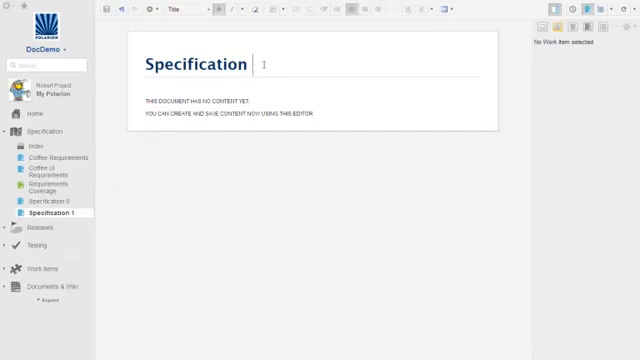
pyautogui.click(190, 62)
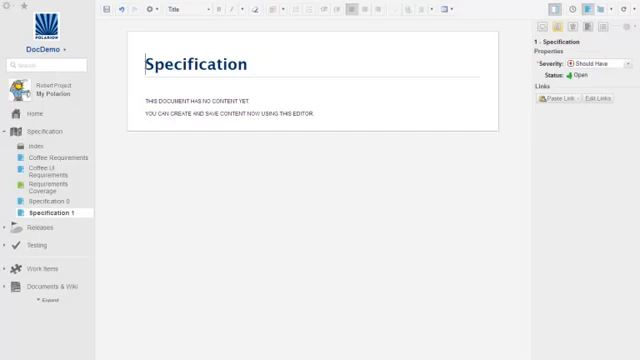
pyautogui.write('Requirement')
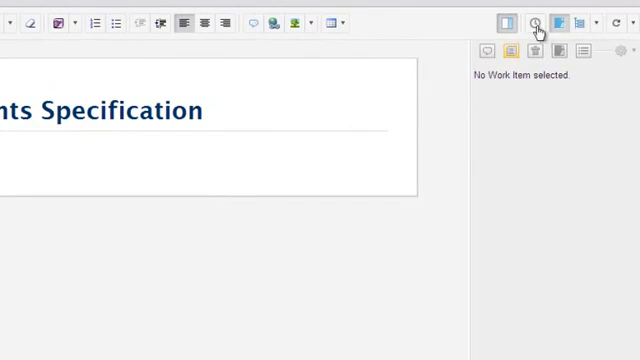
pyautogui.click(536, 20)
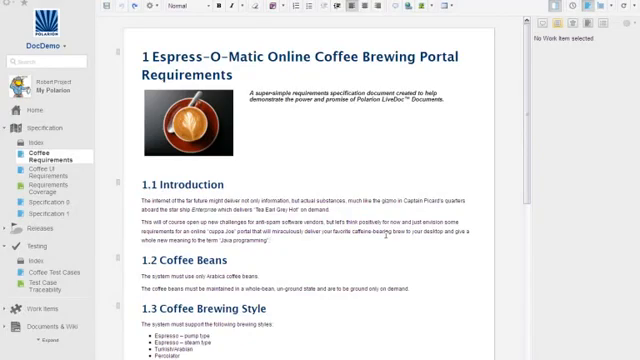
# - Add Test Case as a second allowed work item type in the presentation settings
pyautogui.scroll(-3)
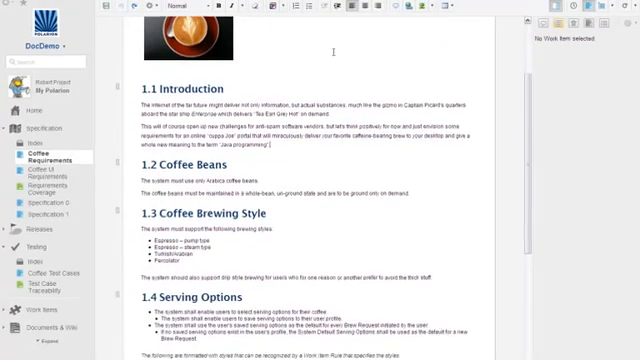
pyautogui.click(296, 40)
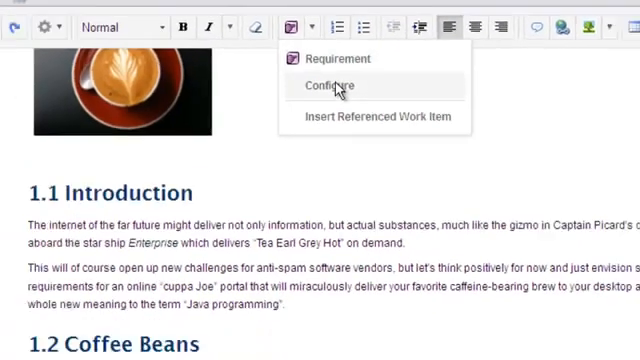
pyautogui.click(332, 86)
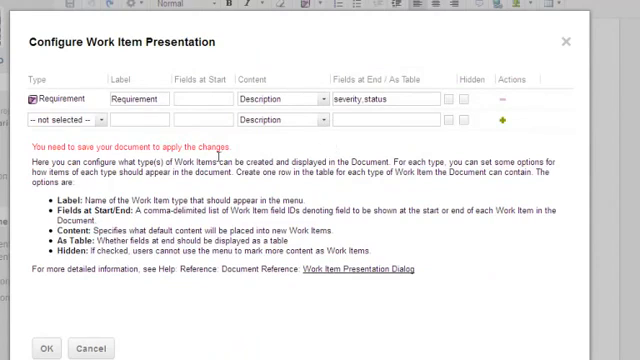
pyautogui.click(60, 120)
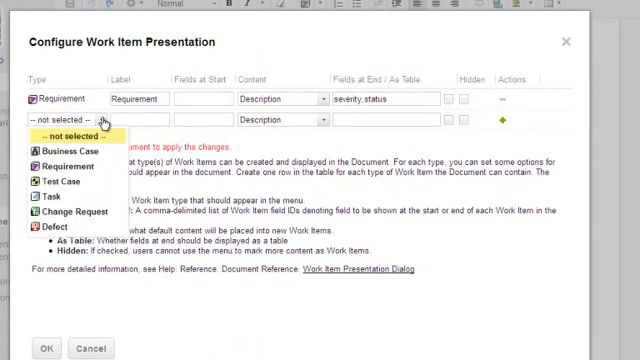
pyautogui.moveTo(62, 184)
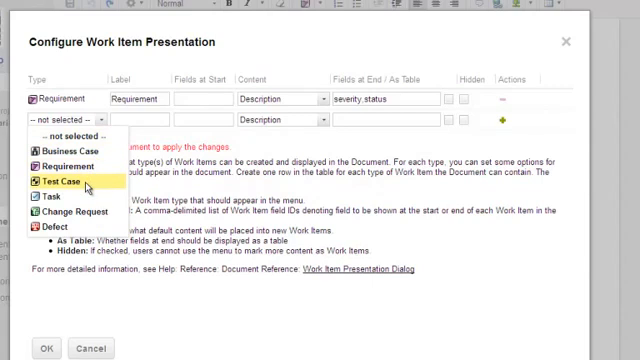
pyautogui.click(80, 186)
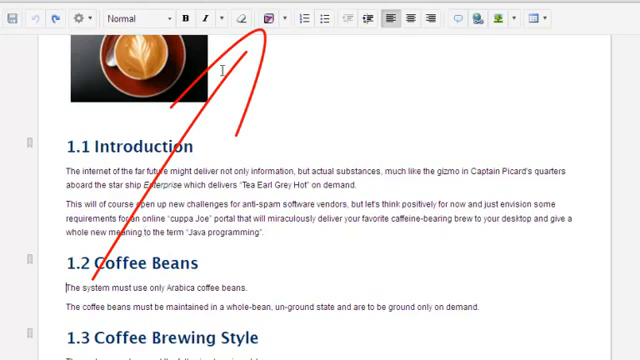
# - Convert the Coffee Beans sentences into Requirement work items marked Should have and Draft
pyautogui.click(266, 18)
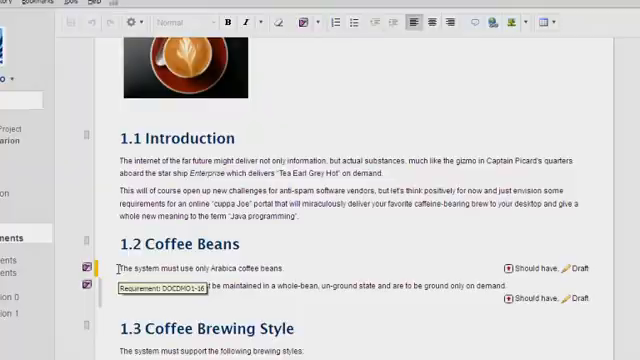
# - Copy a link to the brewing styles requirement from its context menu
pyautogui.scroll(-3)
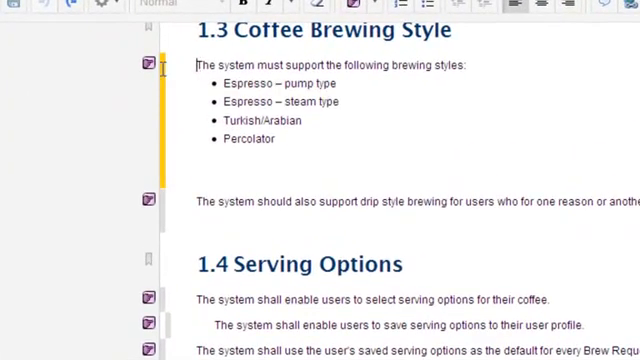
pyautogui.rightClick(146, 64)
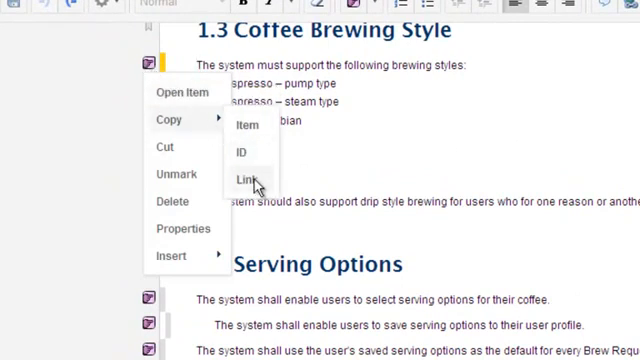
pyautogui.click(240, 180)
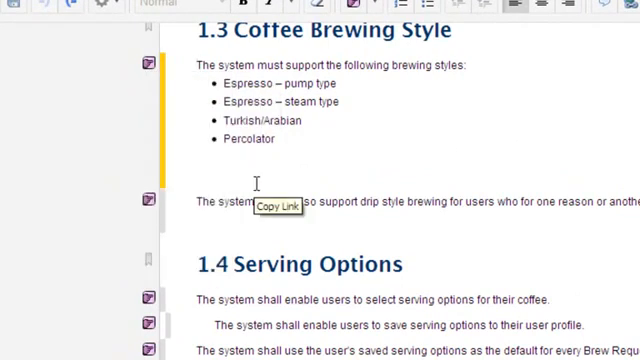
# - Mark the Serving Options statements as Requirement work items
pyautogui.scroll(-3)
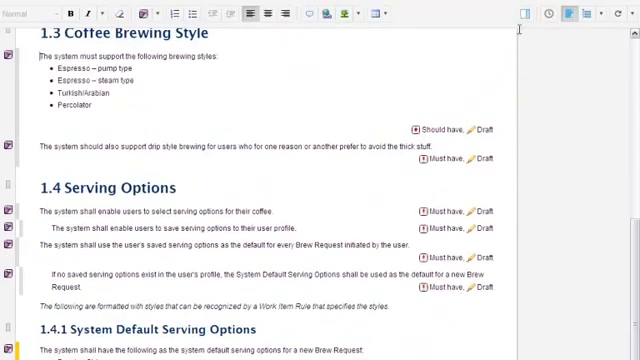
pyautogui.click(524, 12)
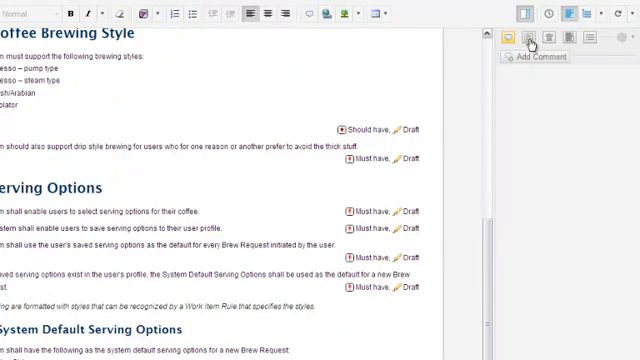
pyautogui.click(536, 38)
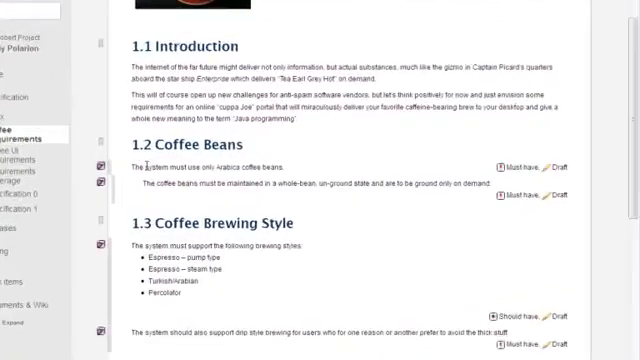
# - Copy the Arabica Beans Test item from Coffee Test Cases and return to Coffee Requirements
pyautogui.scroll(-3)
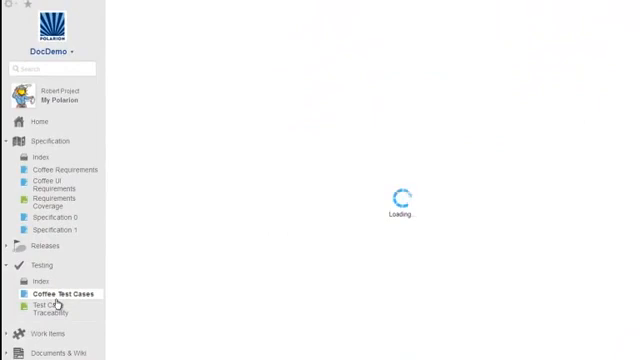
pyautogui.click(60, 292)
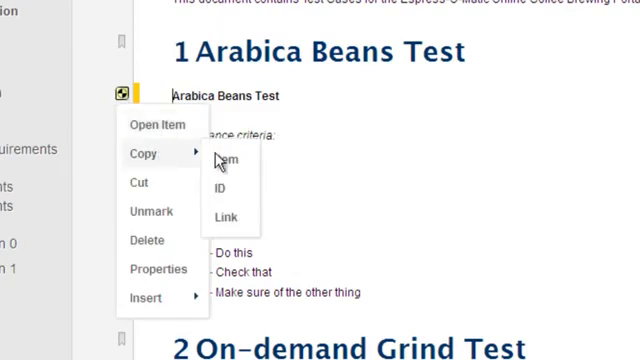
pyautogui.click(220, 160)
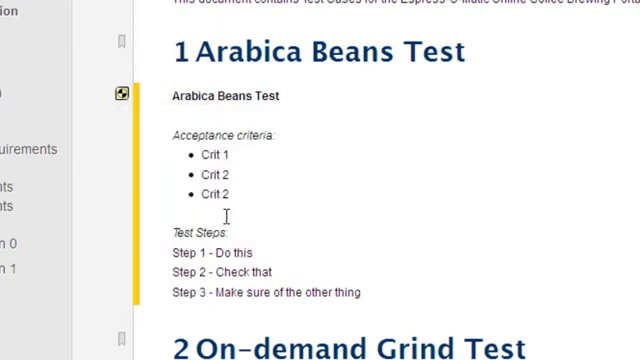
pyautogui.click(68, 192)
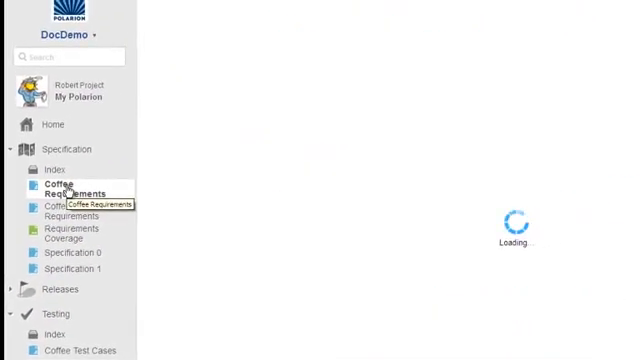
pyautogui.click(68, 188)
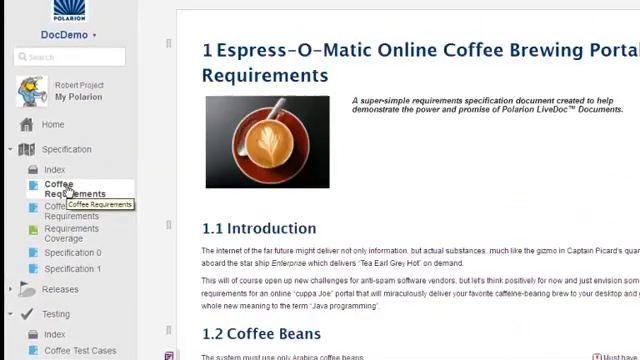
pyautogui.scroll(-3)
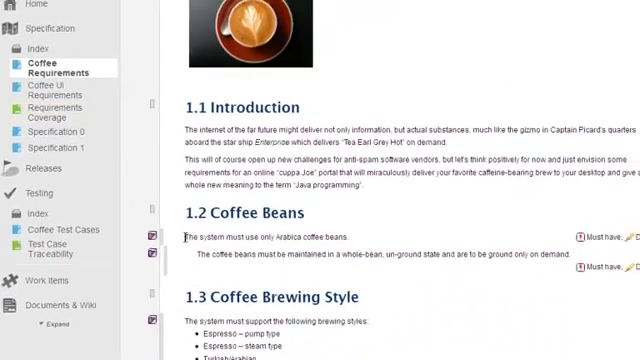